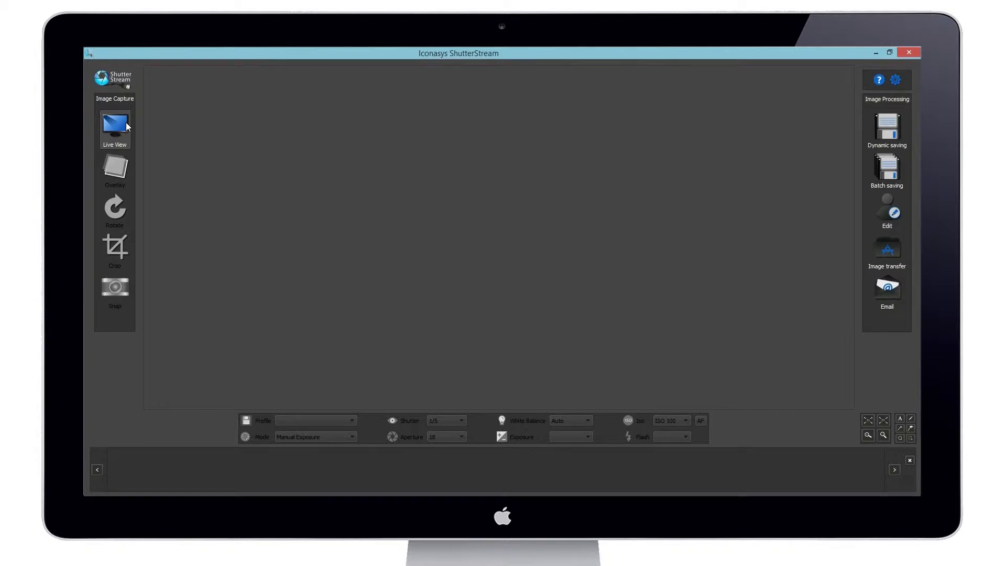
# Step: Start Live View and set the shutter to 1/13
pyautogui.click(114, 127)
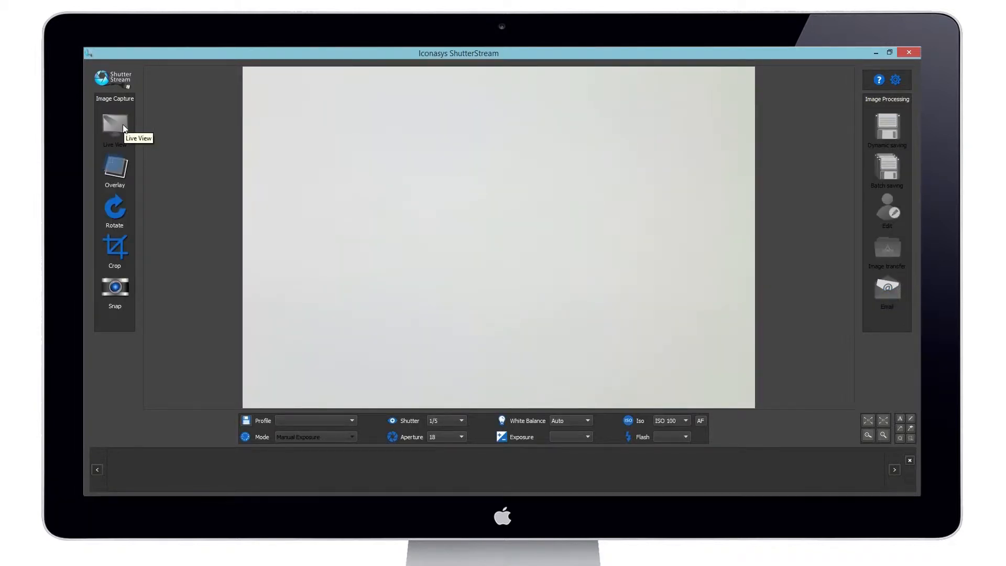
pyautogui.click(114, 125)
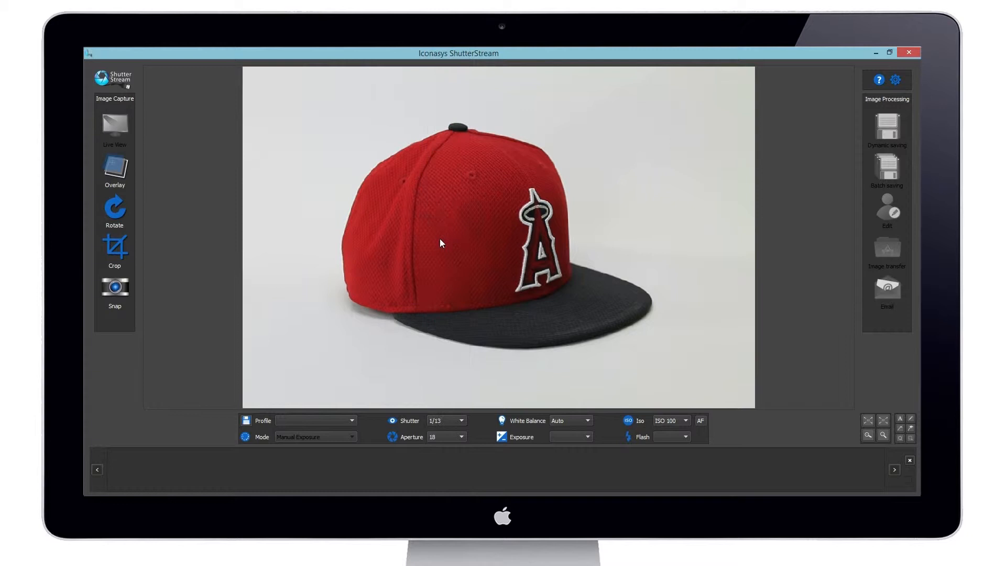
# Step: Try shutter 1/60, return to 1/5, and set aperture to 14
pyautogui.click(445, 421)
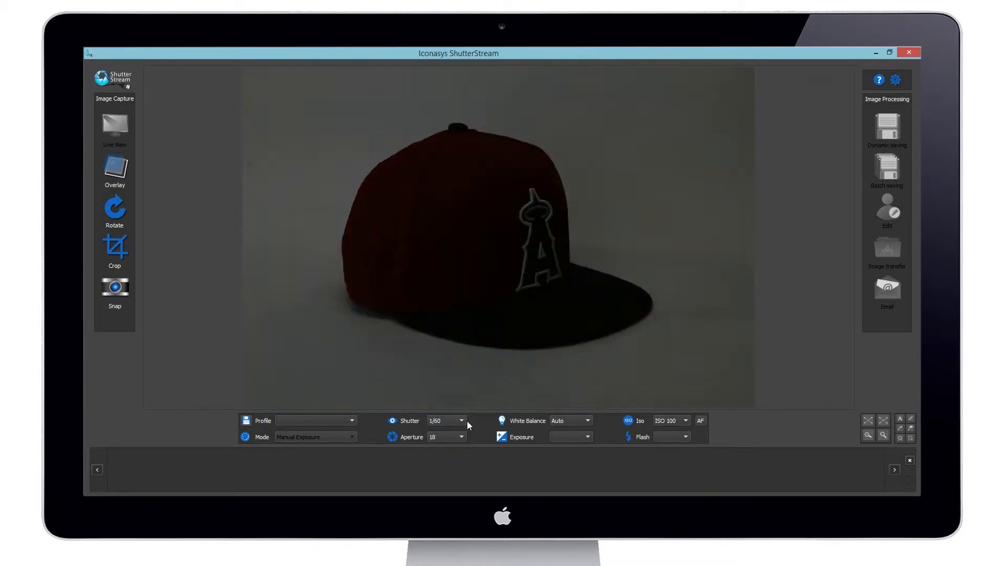
pyautogui.click(461, 420)
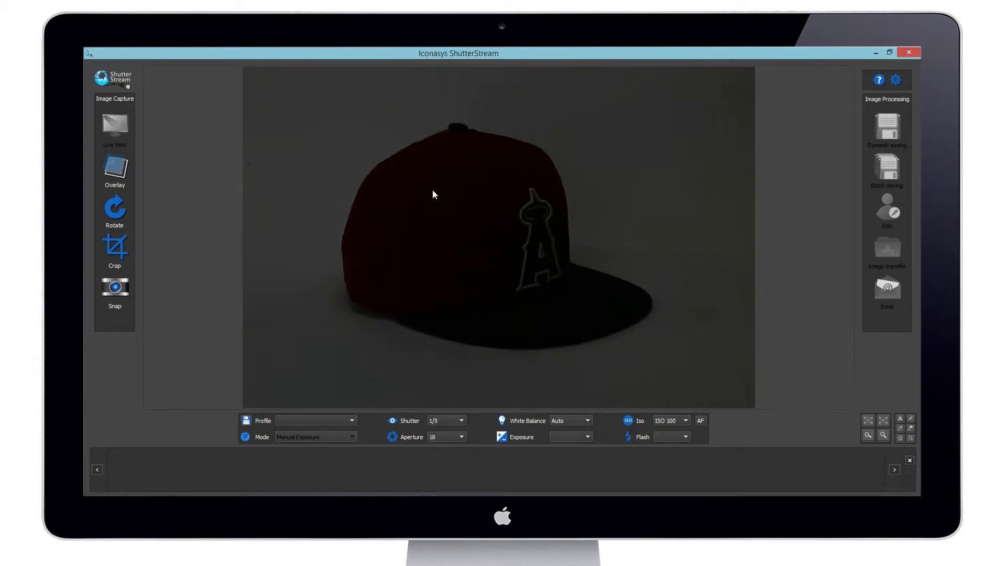
pyautogui.click(461, 438)
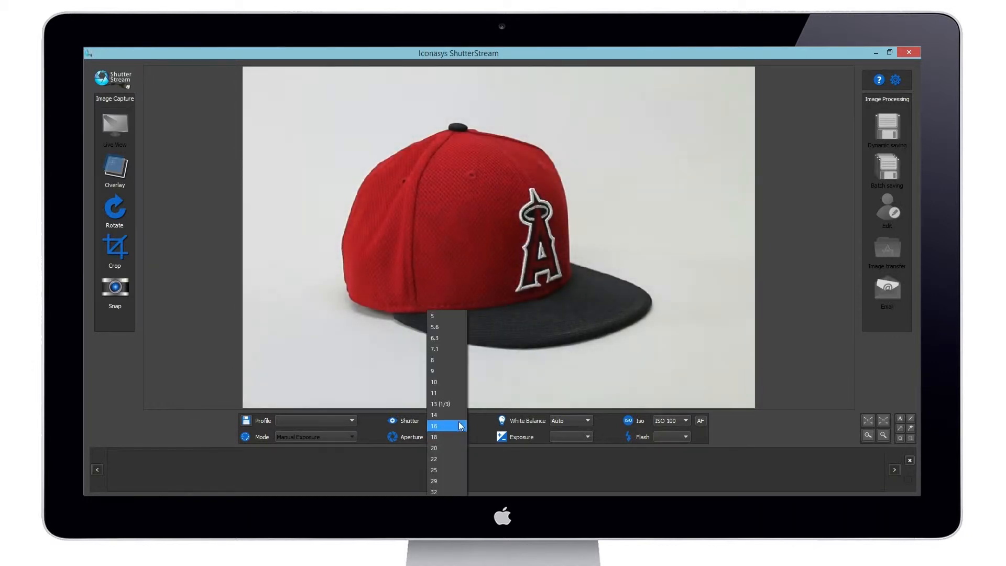
pyautogui.click(434, 414)
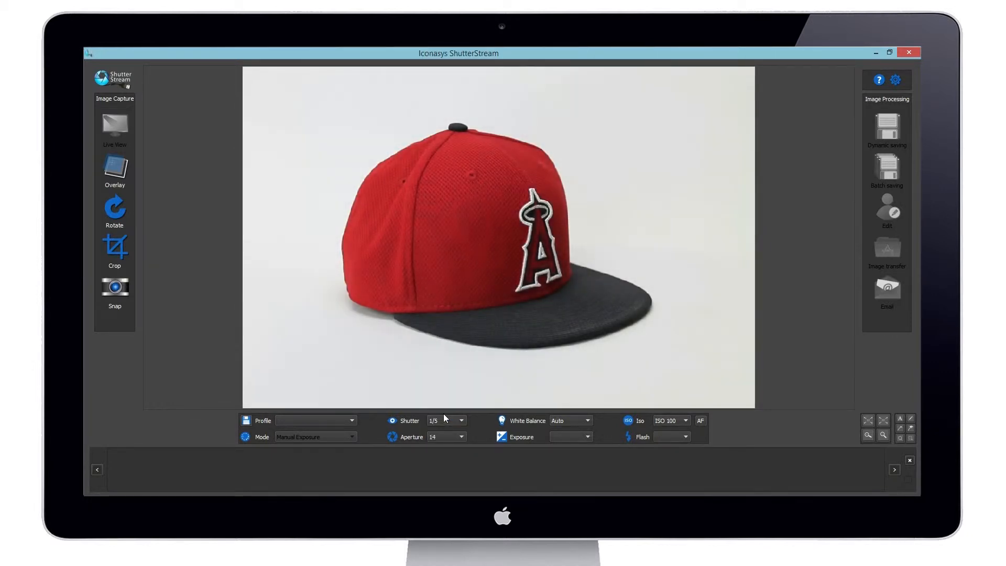
pyautogui.click(587, 420)
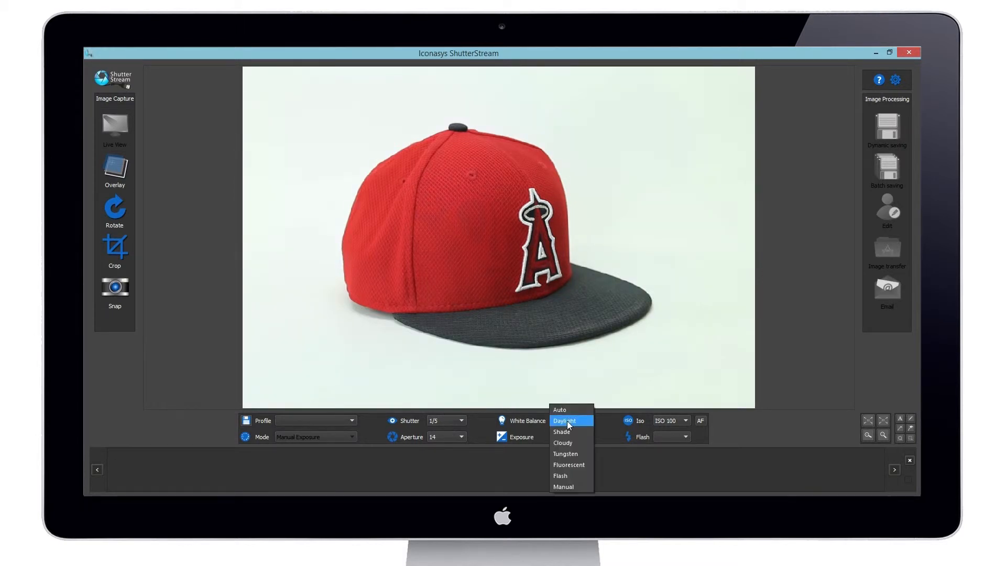
# Step: Preview Shade and Tungsten white balance on the cap, then restore Auto
pyautogui.click(561, 431)
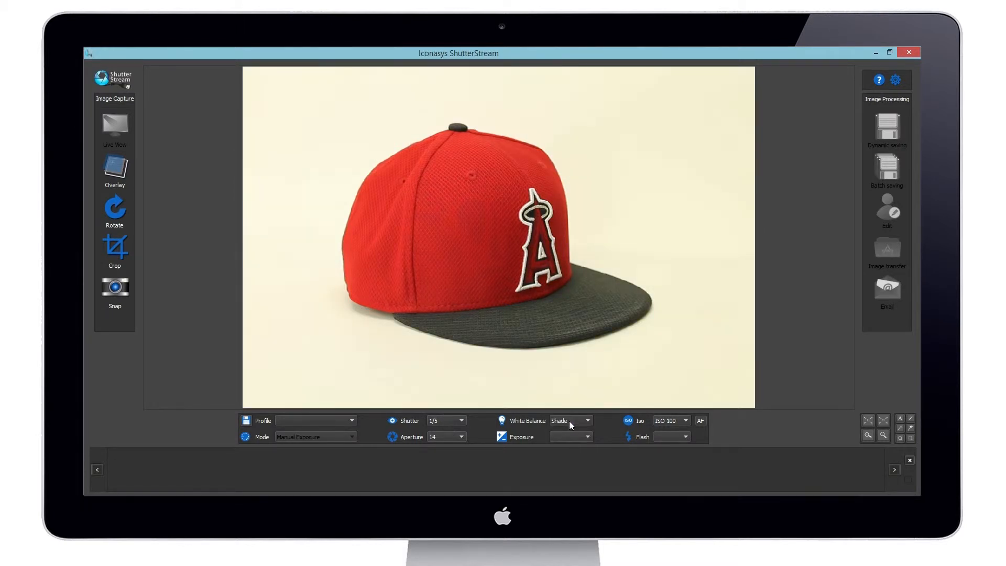
pyautogui.click(567, 421)
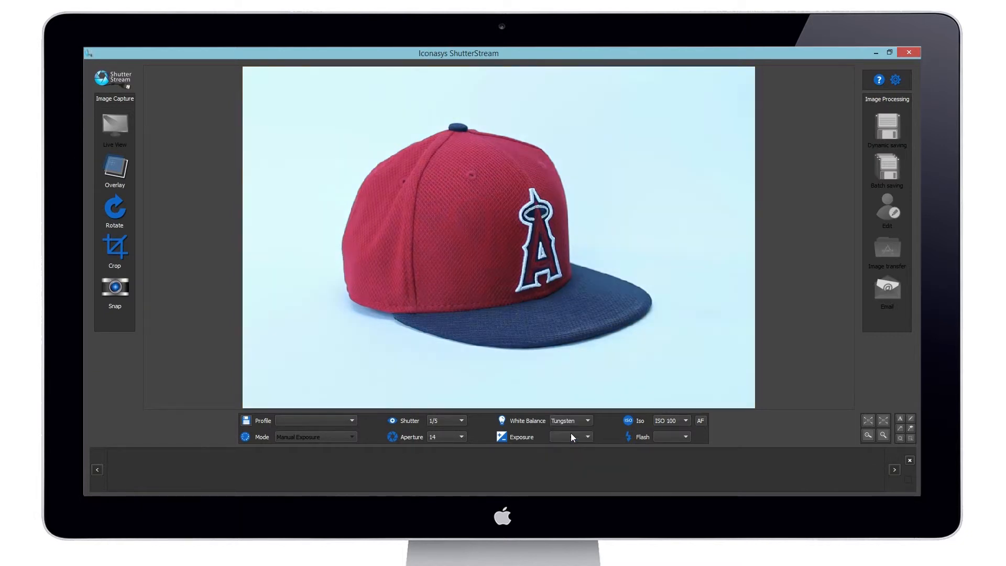
pyautogui.click(568, 420)
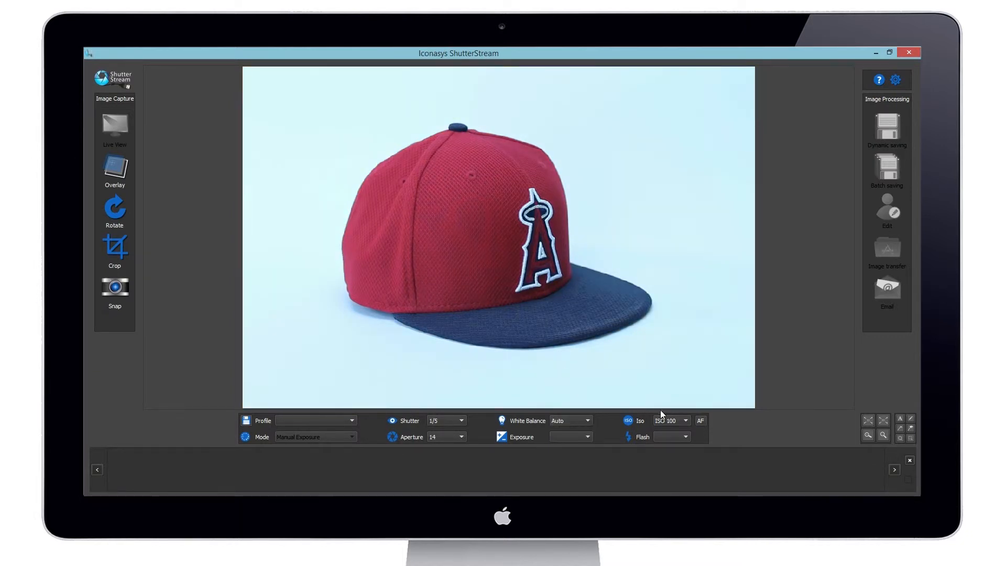
# Step: Try ISO 200 and 400, set ISO Auto, show the crop frame, and snap a photo
pyautogui.click(685, 421)
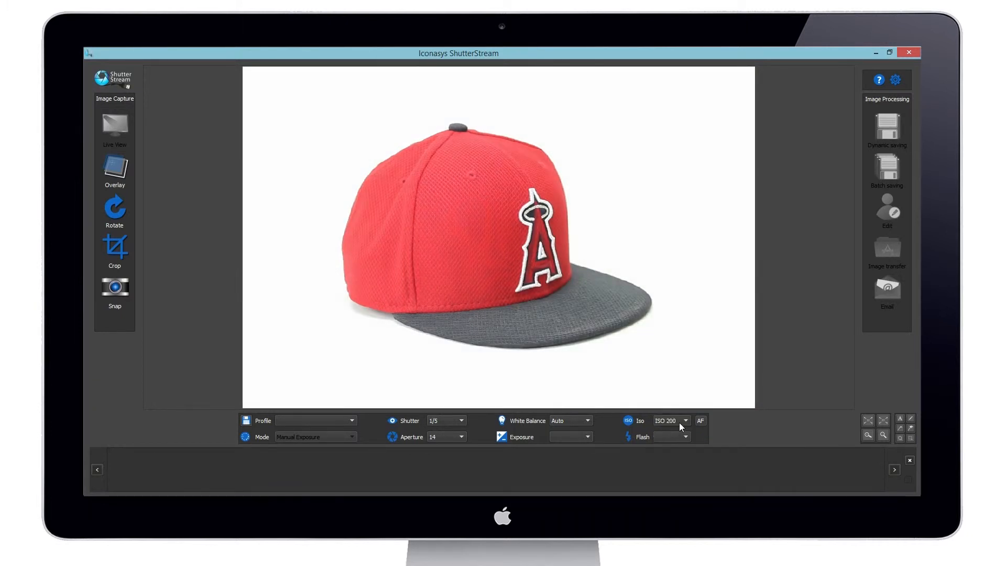
pyautogui.click(685, 420)
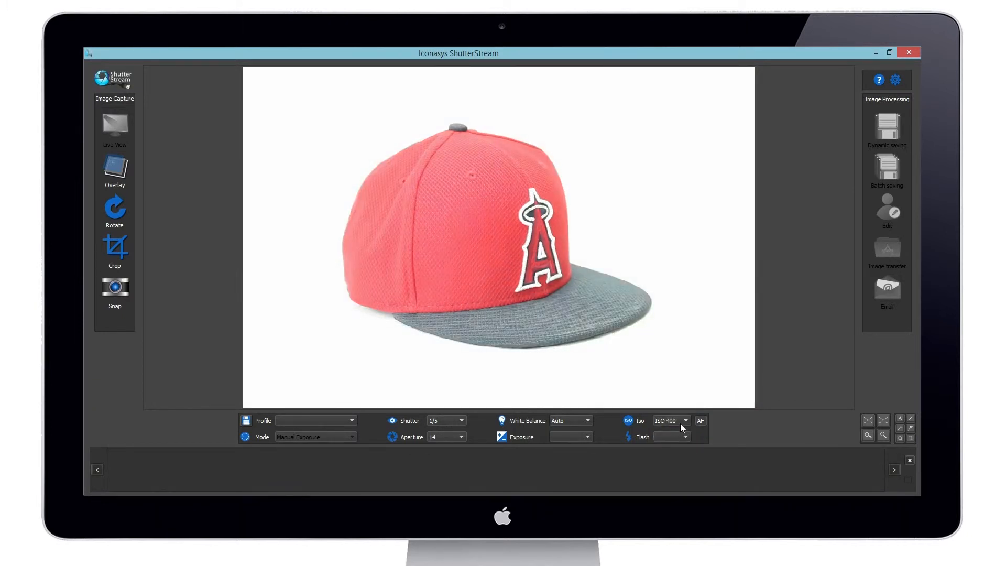
pyautogui.click(685, 421)
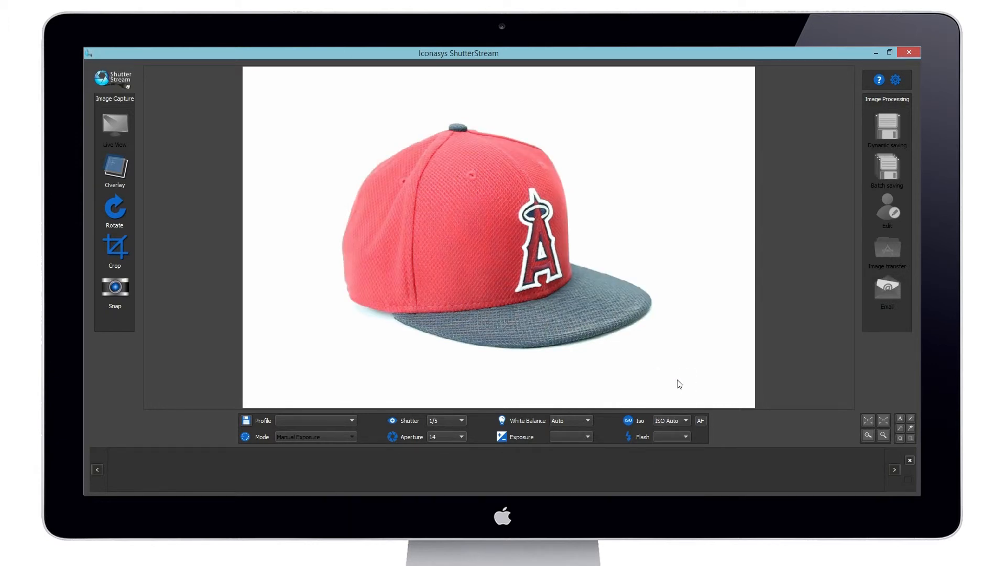
pyautogui.click(115, 249)
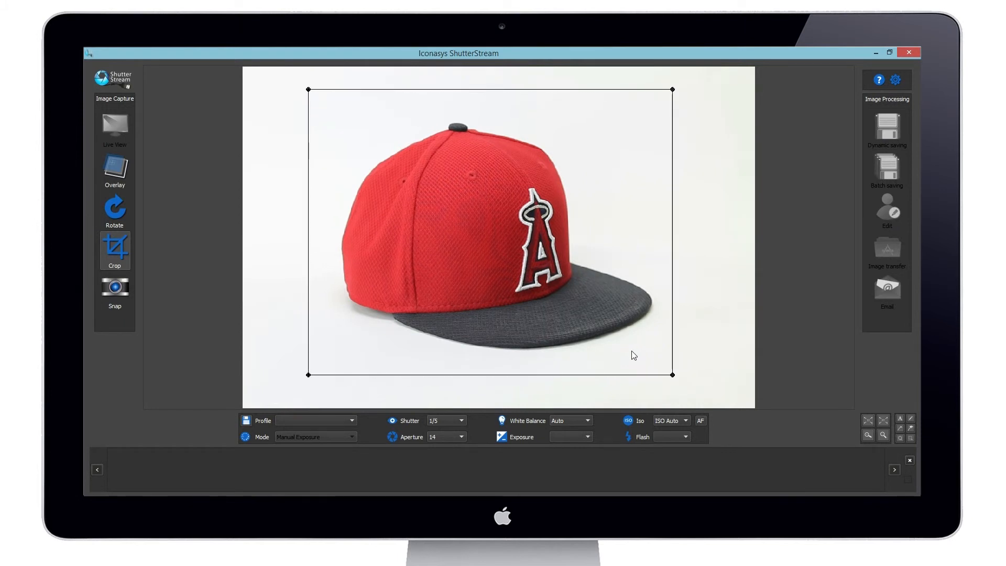
pyautogui.click(115, 286)
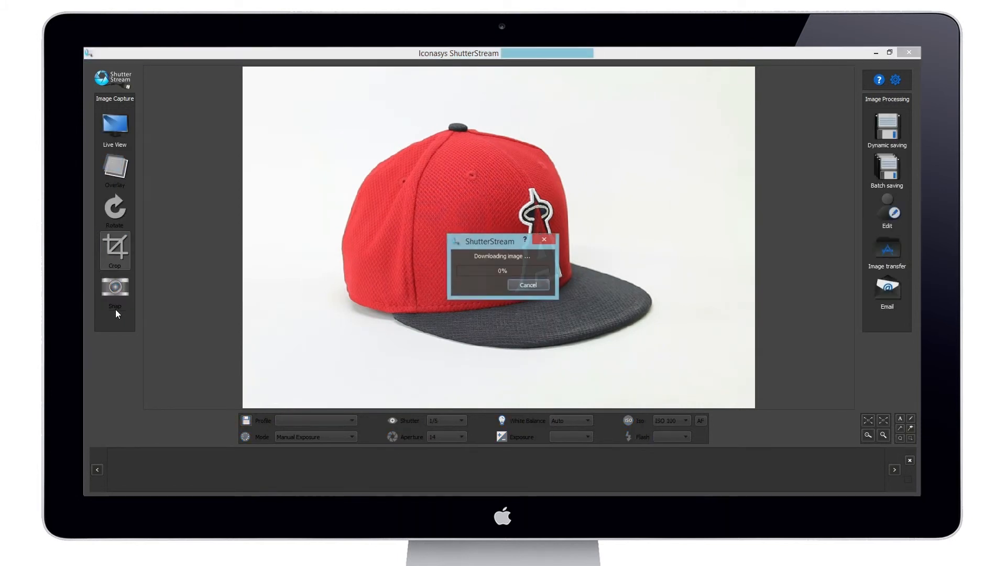